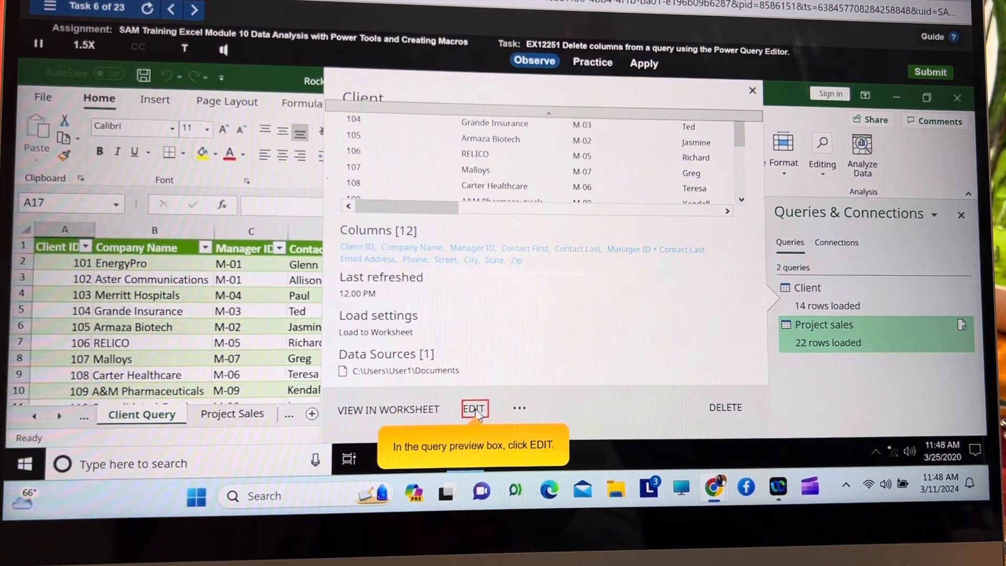
# Step: Edit the Client query from its preview box in the Queries & Connections pane
pyautogui.click(474, 409)
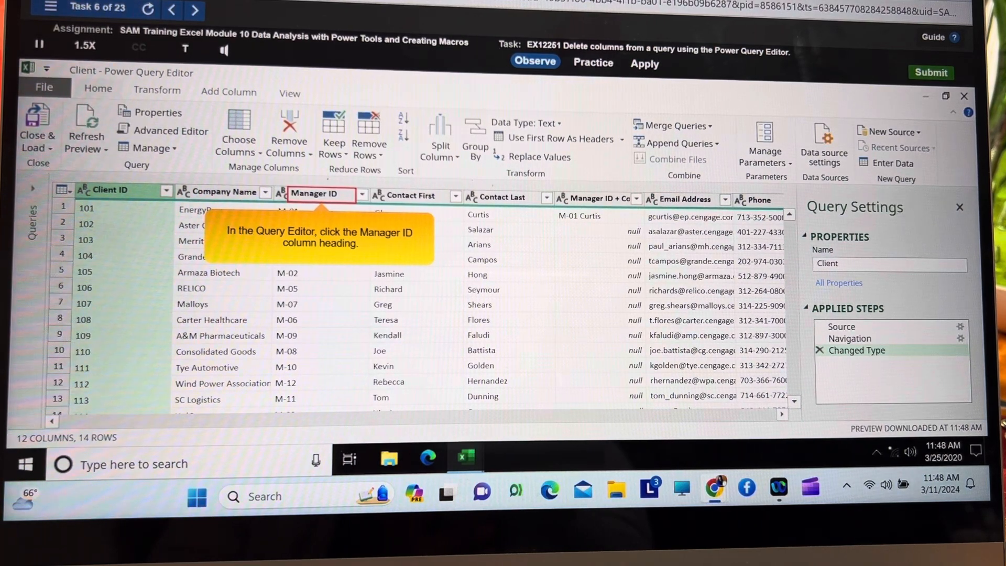
# Step: Select the Manager ID column in the Client query
pyautogui.click(315, 194)
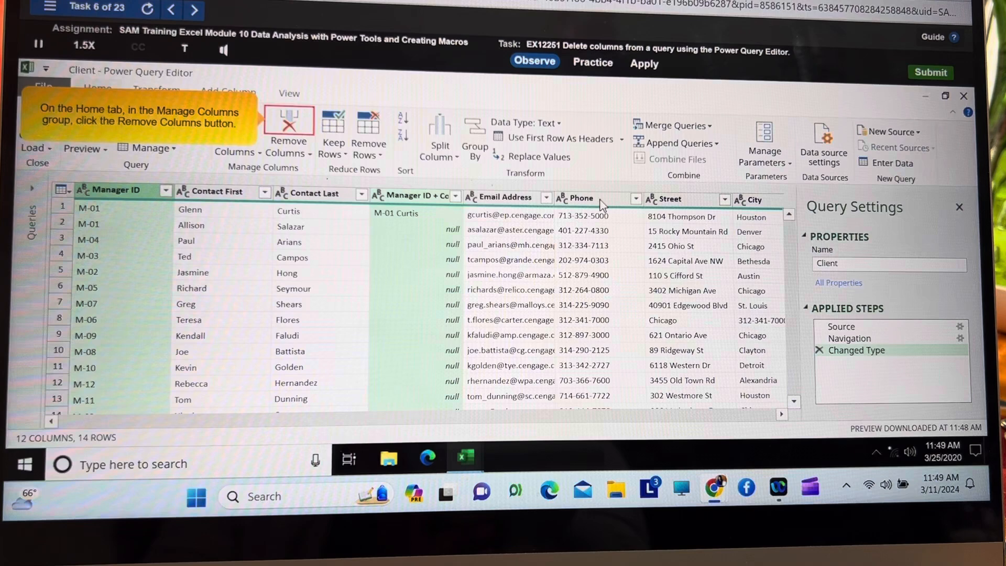
# Step: Remove the selected Manager ID columns, leaving 10, and Close & Load
pyautogui.click(288, 128)
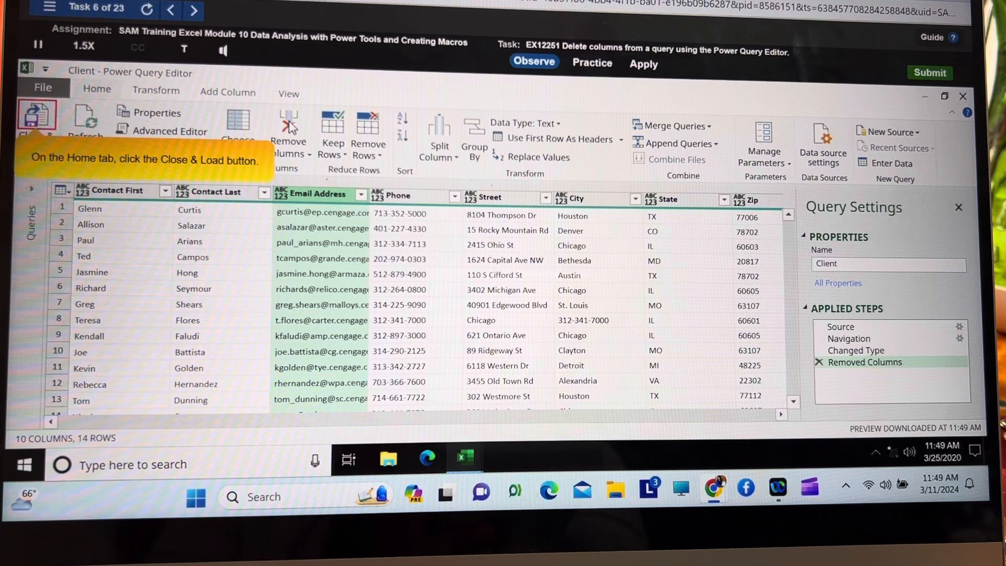
pyautogui.click(36, 116)
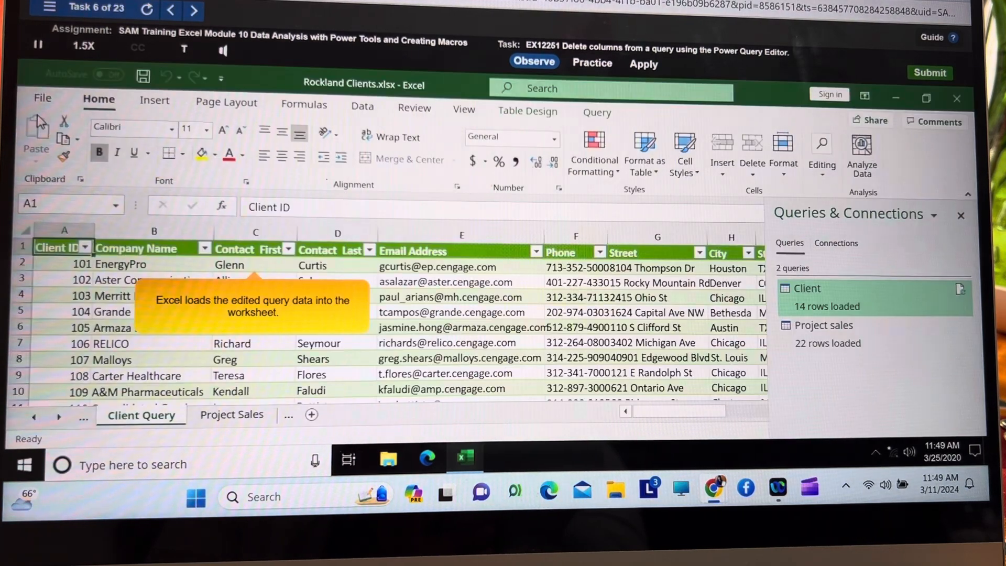